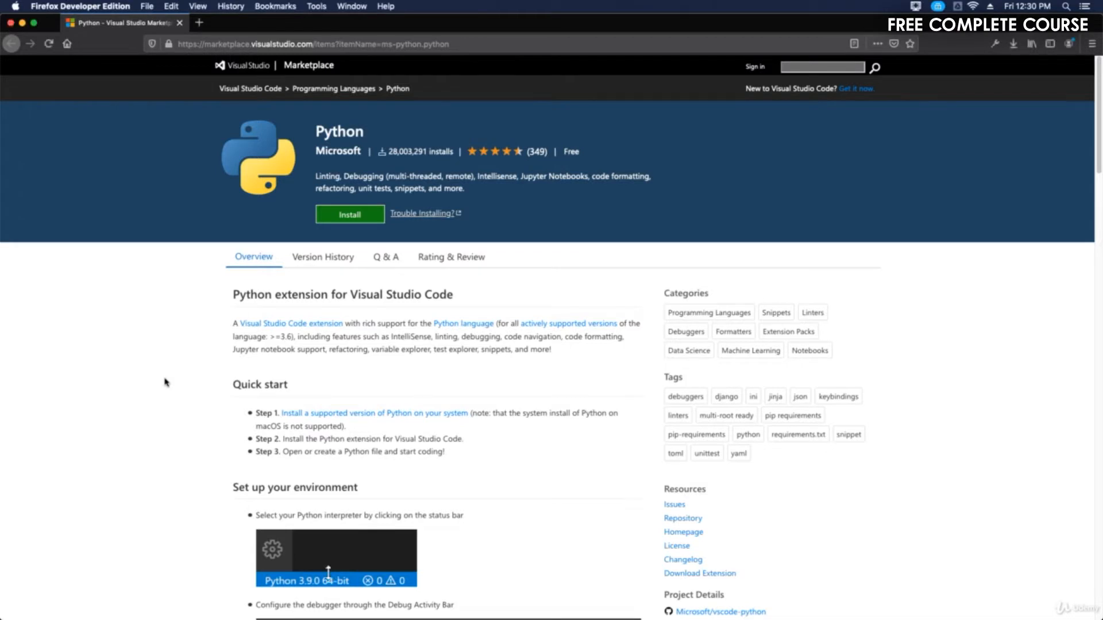
mouse_move(336, 568)
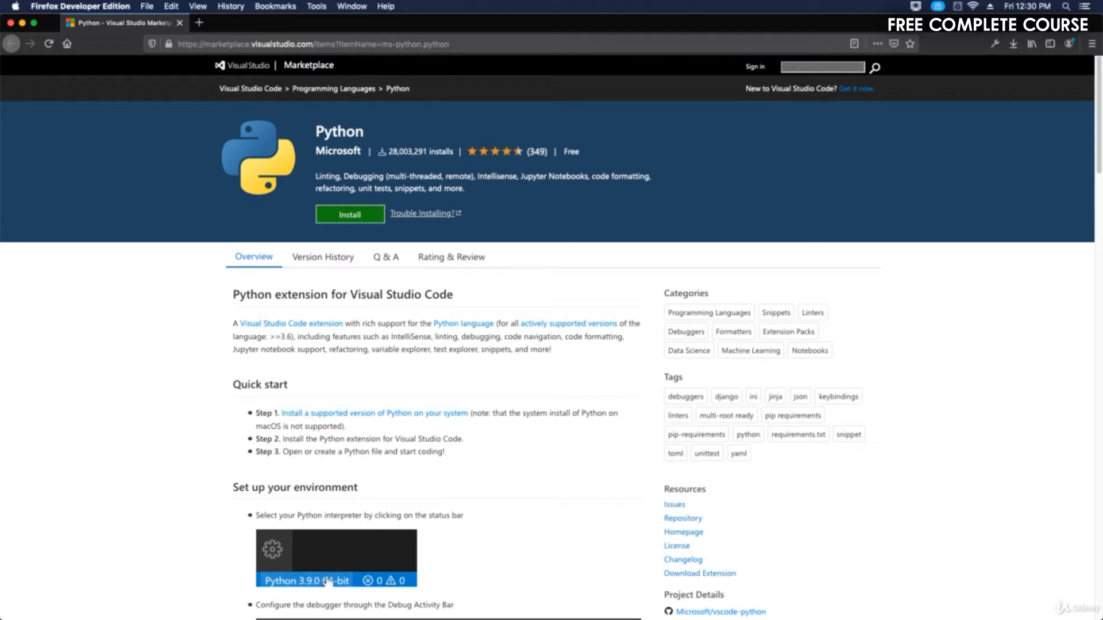
mouse_move(929, 122)
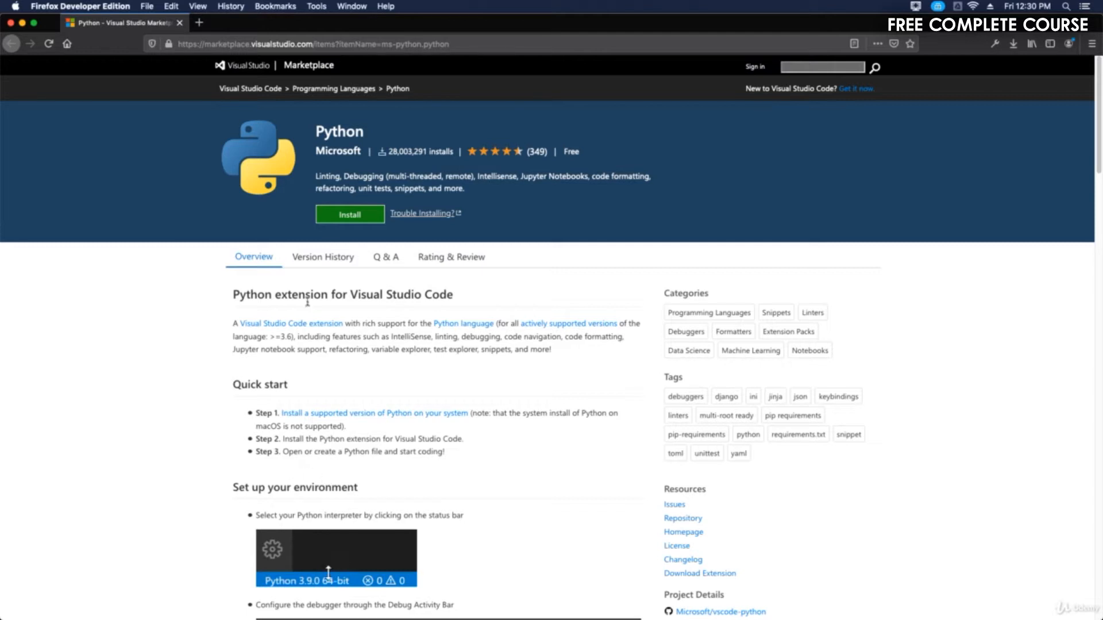
Switch from the browser's marketplace page to Visual Studio Code's Welcome tab via the Dock
left_click(349, 214)
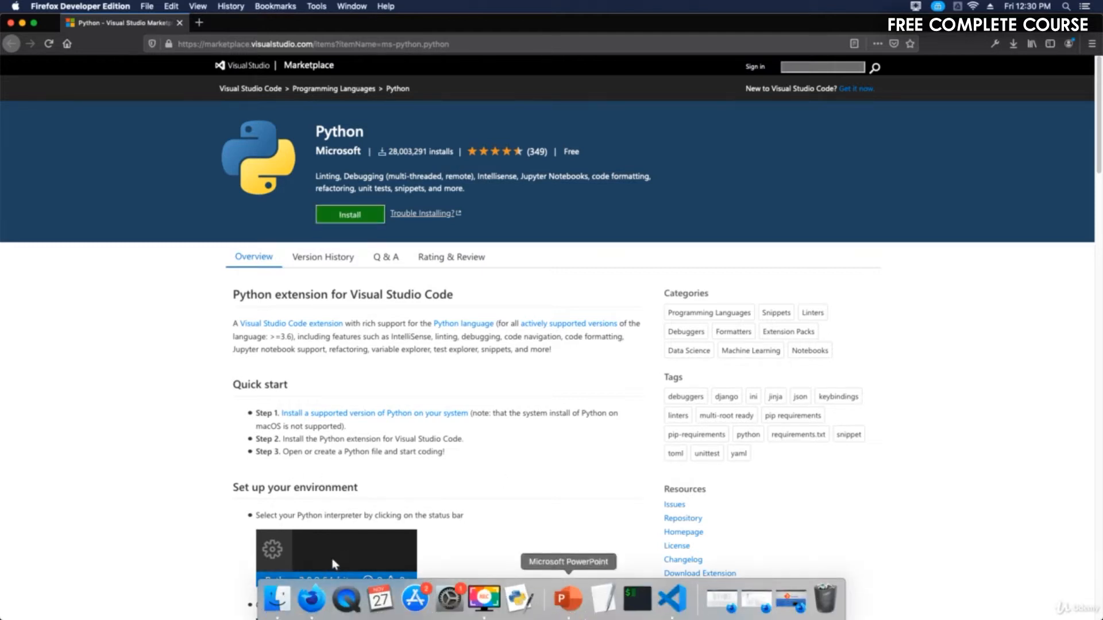
left_click(671, 597)
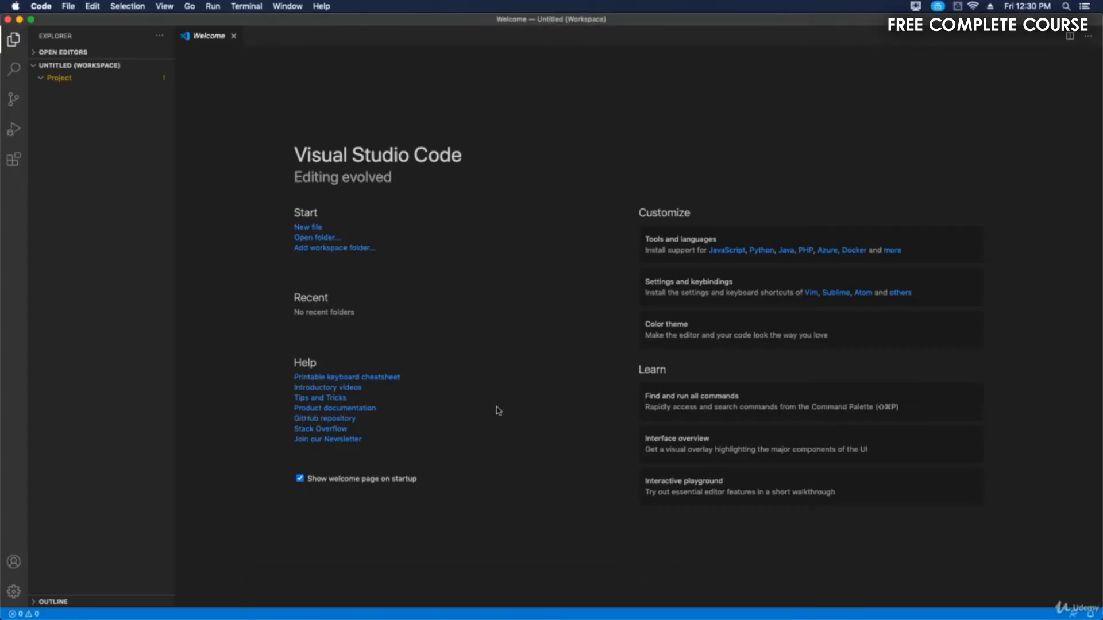
mouse_move(498, 370)
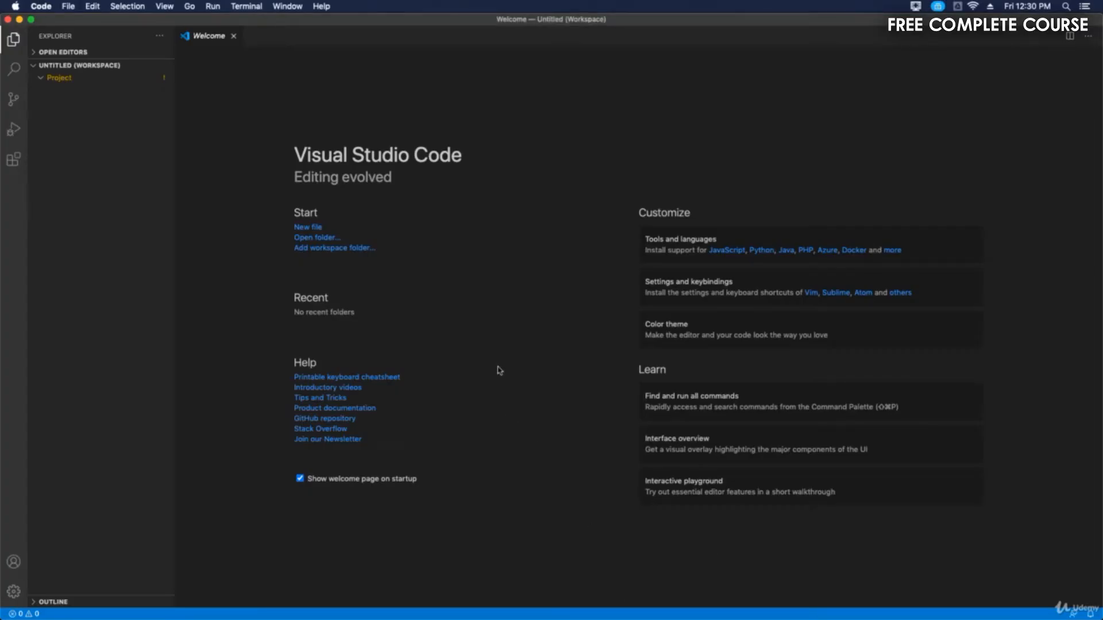
mouse_move(662, 279)
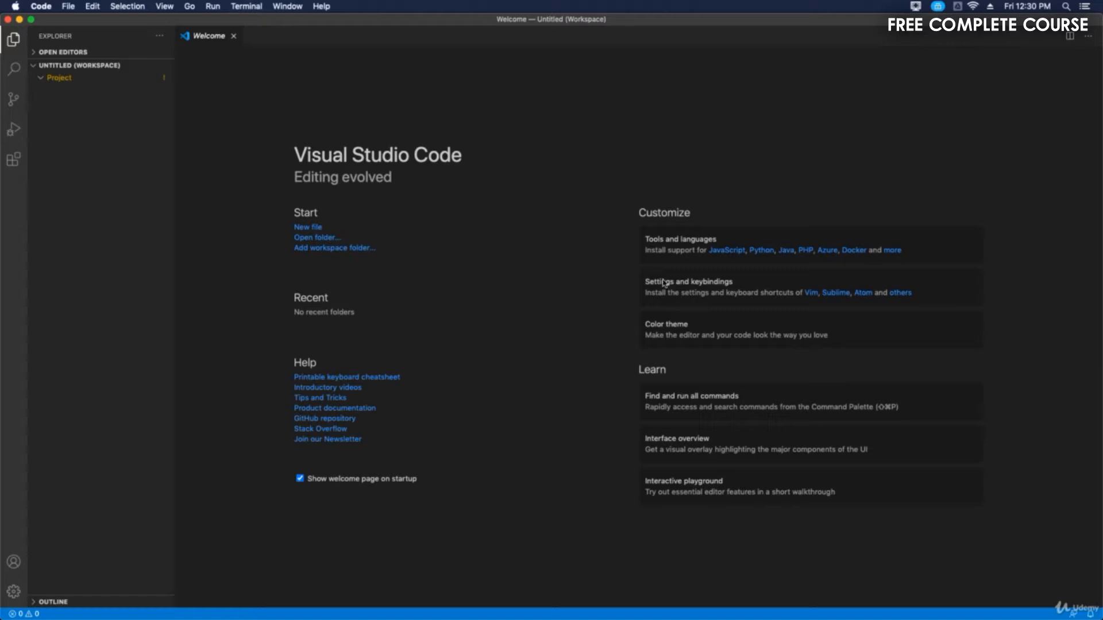
mouse_move(648, 204)
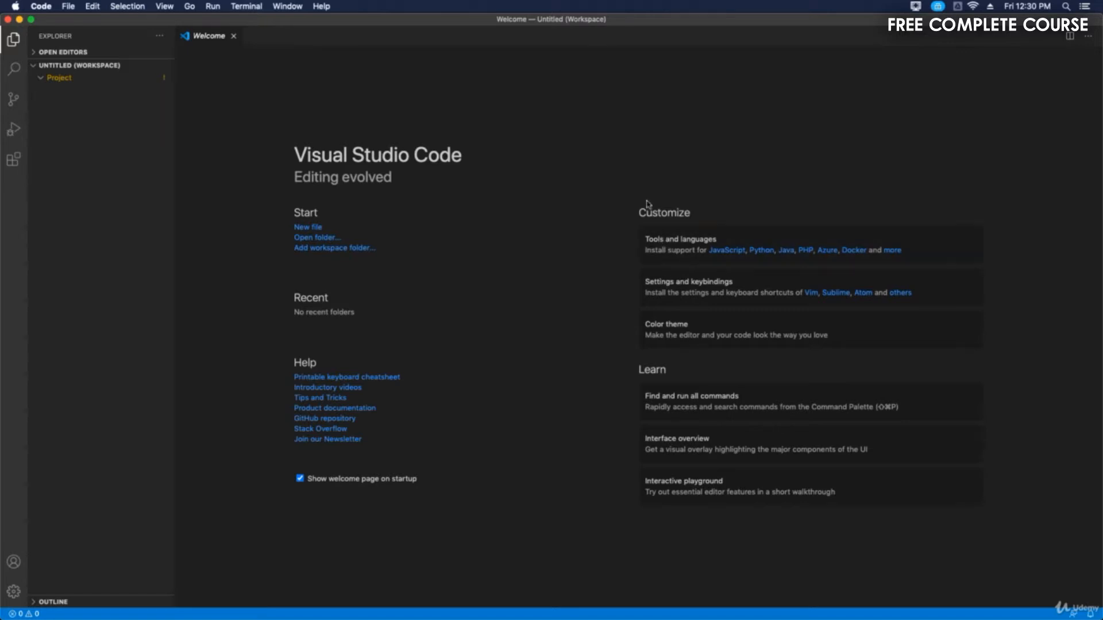
mouse_move(669, 262)
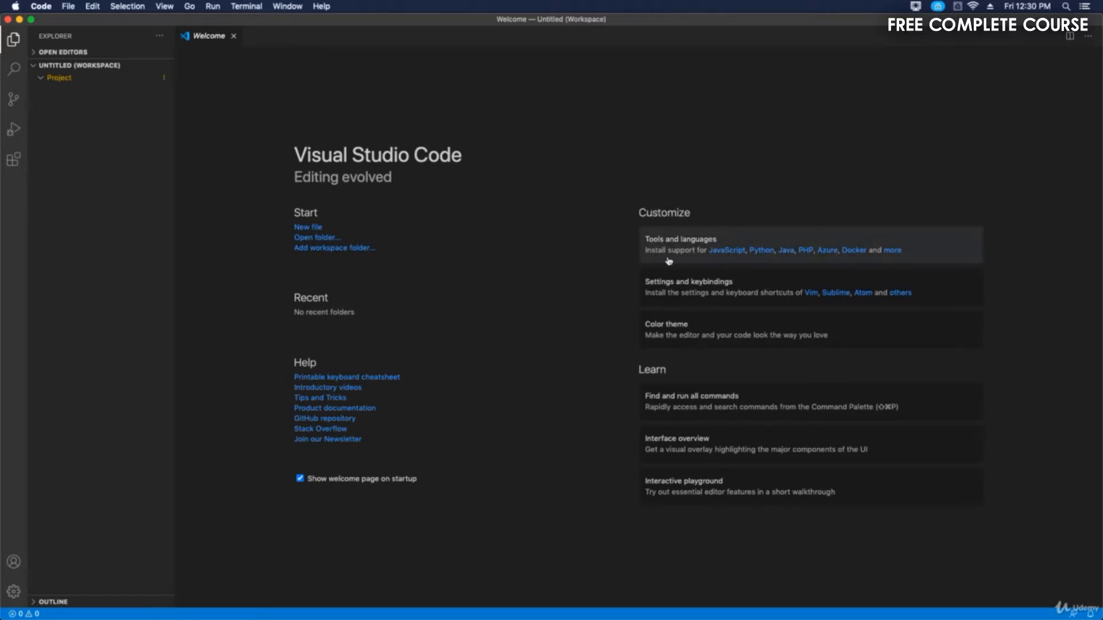
mouse_move(795, 254)
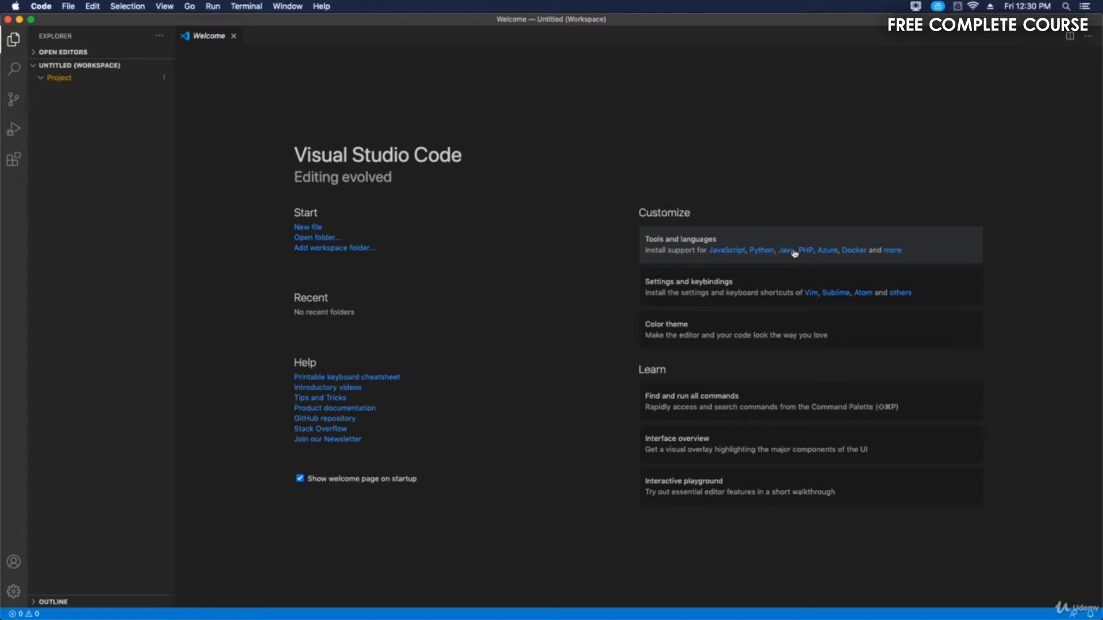
mouse_move(795, 256)
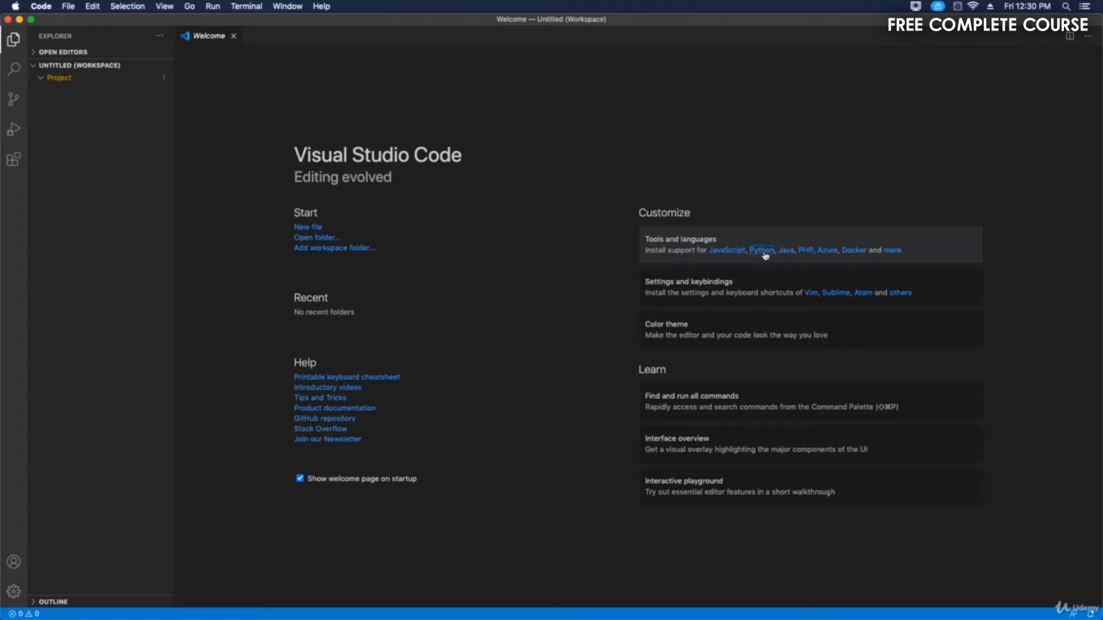
Install Python support from the Welcome page's Tools and languages and accept the reload
left_click(762, 250)
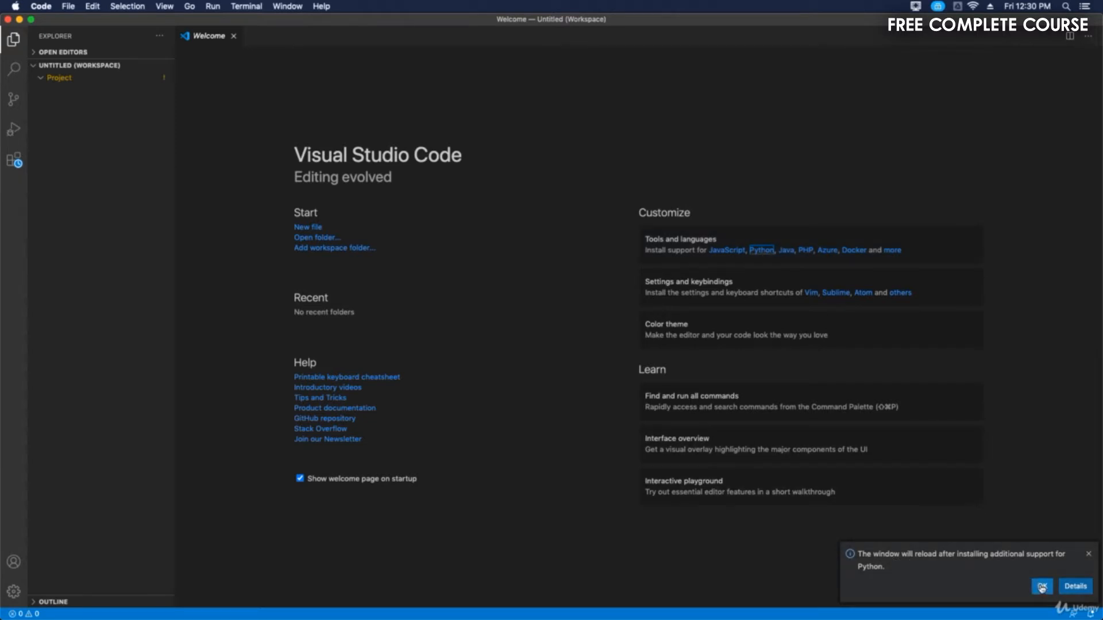
left_click(1042, 583)
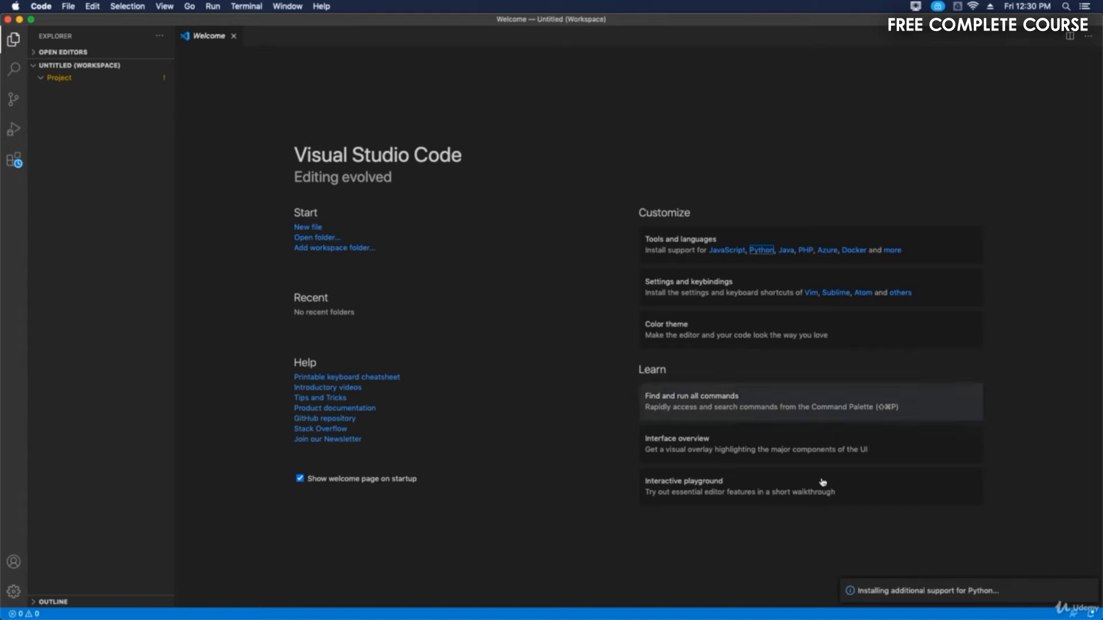
mouse_move(901, 595)
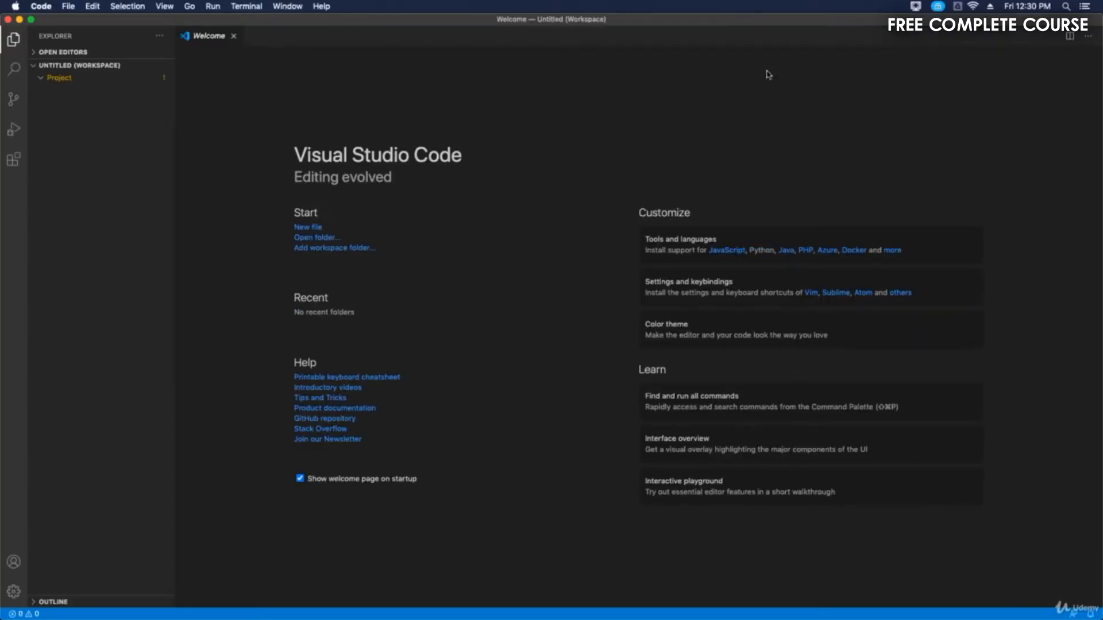
mouse_move(99, 52)
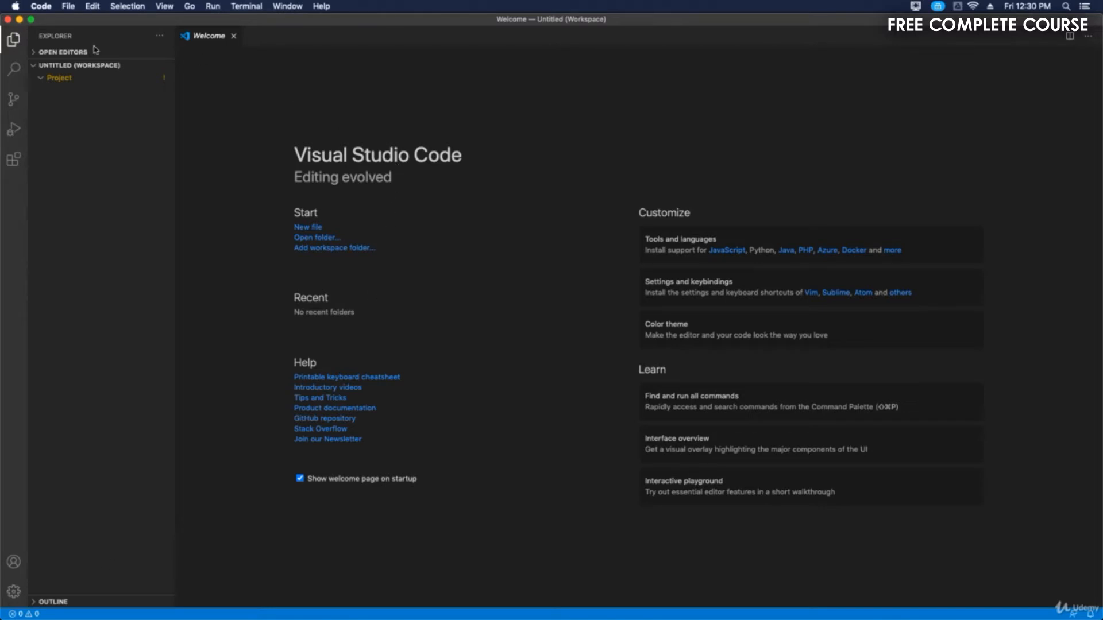
mouse_move(13, 99)
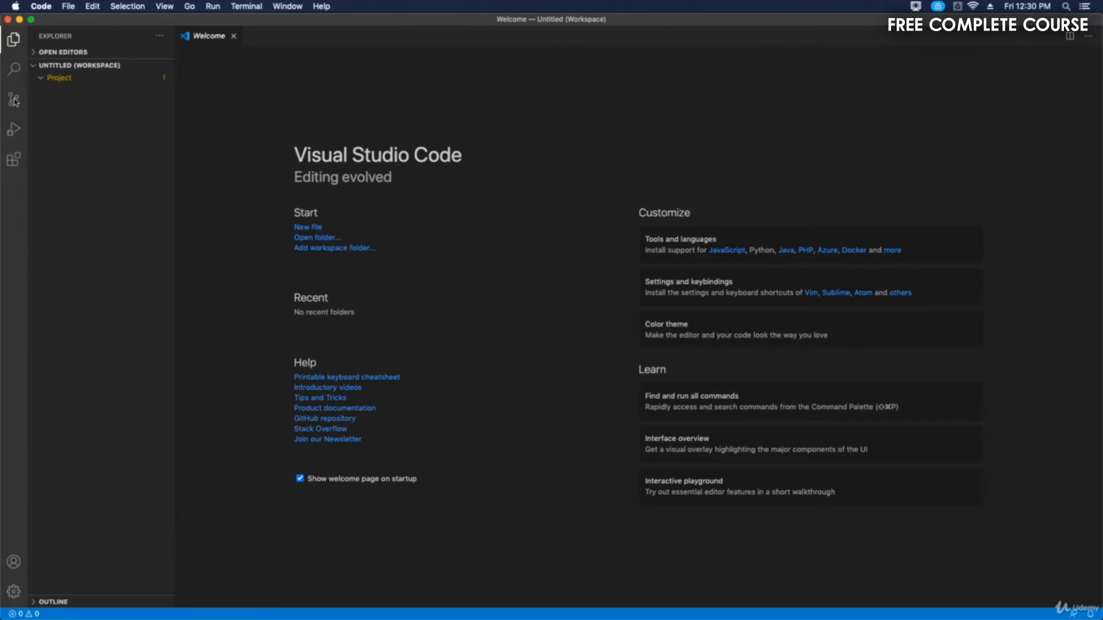
Show the installed extensions in the Extensions view and search for 'Python'
left_click(13, 100)
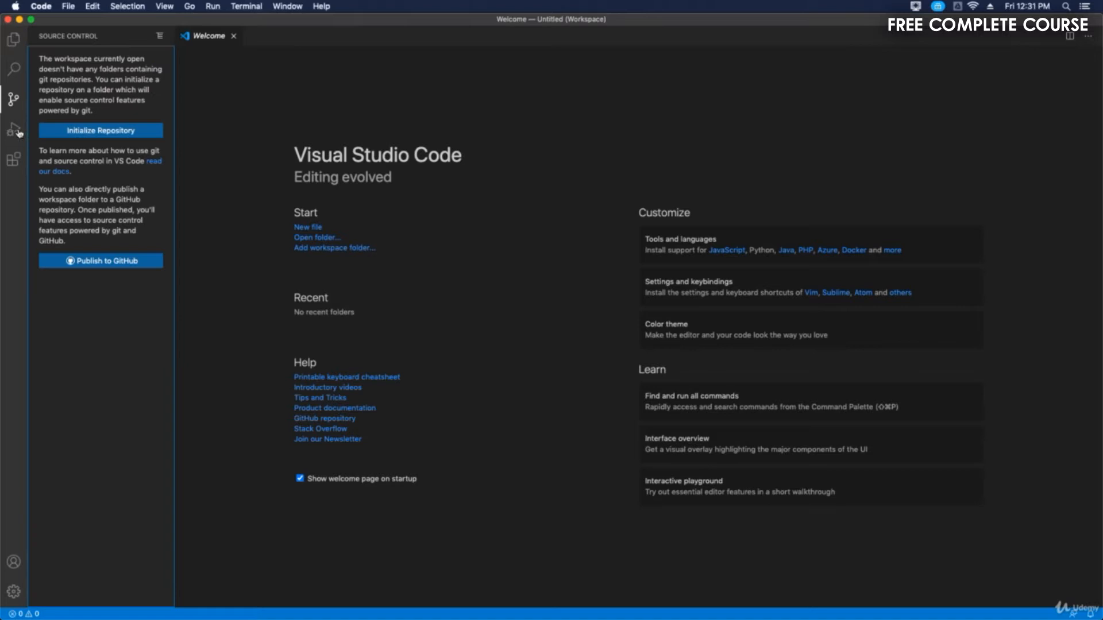
left_click(12, 158)
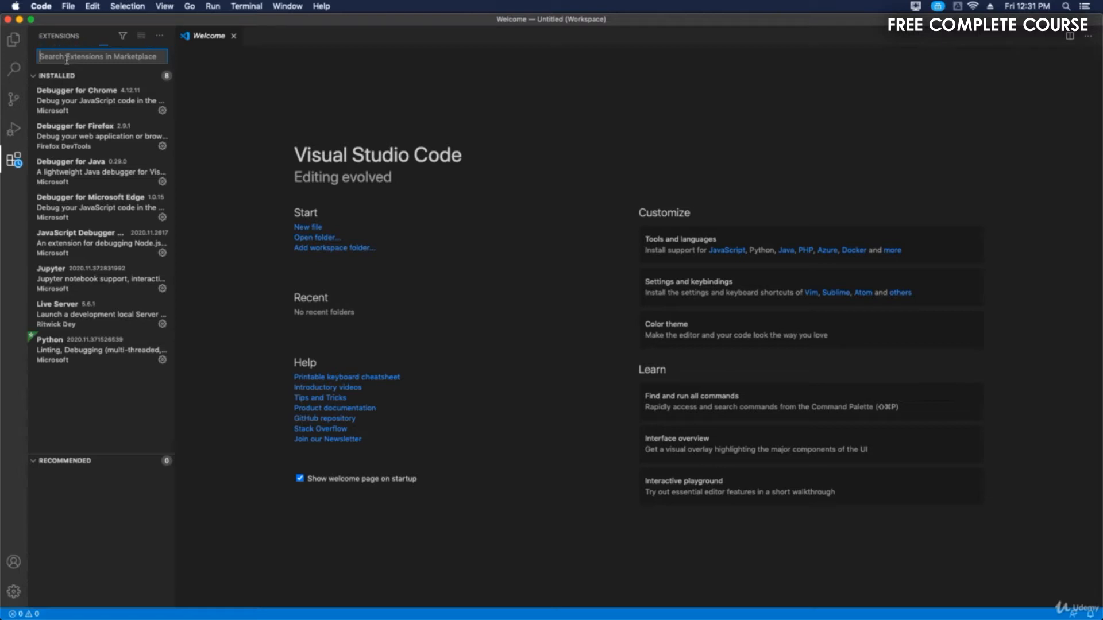
type("Python")
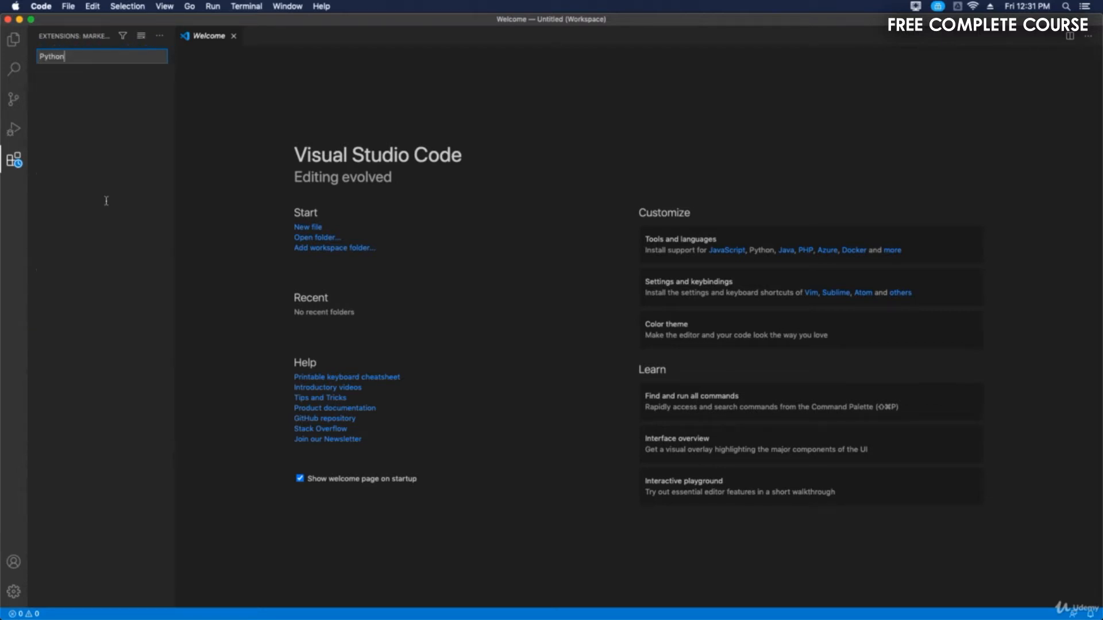
mouse_move(103, 80)
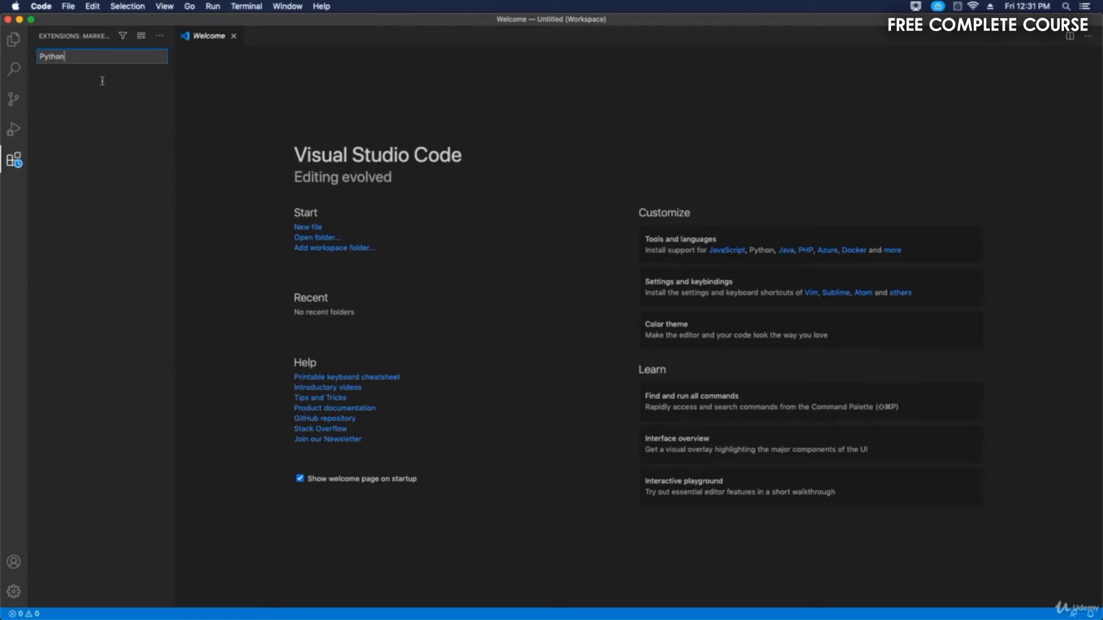
type("Python")
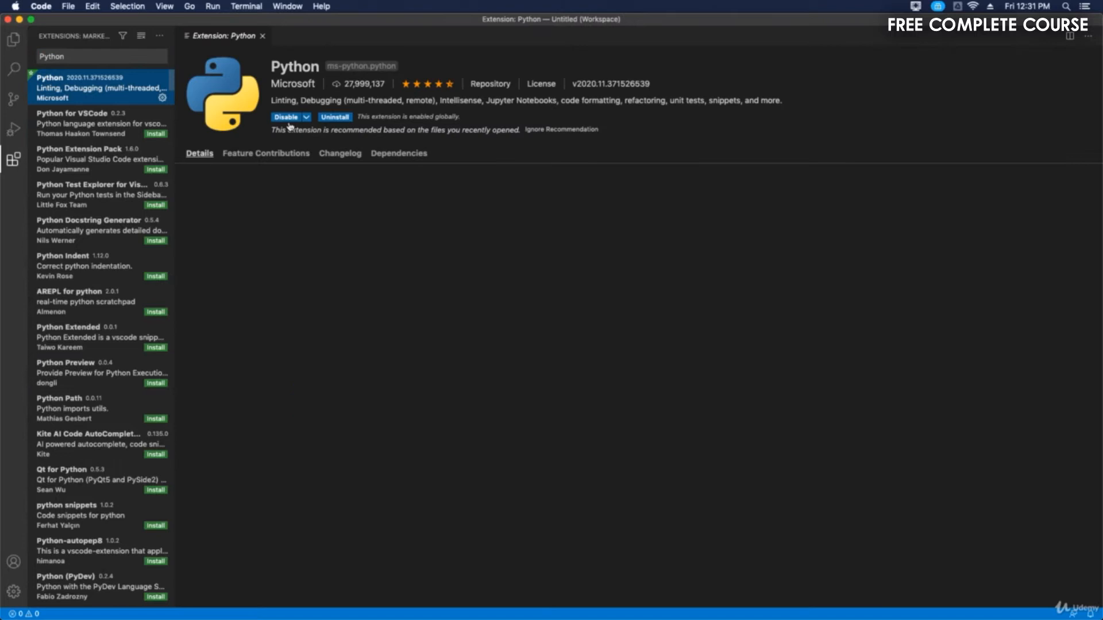
mouse_move(658, 372)
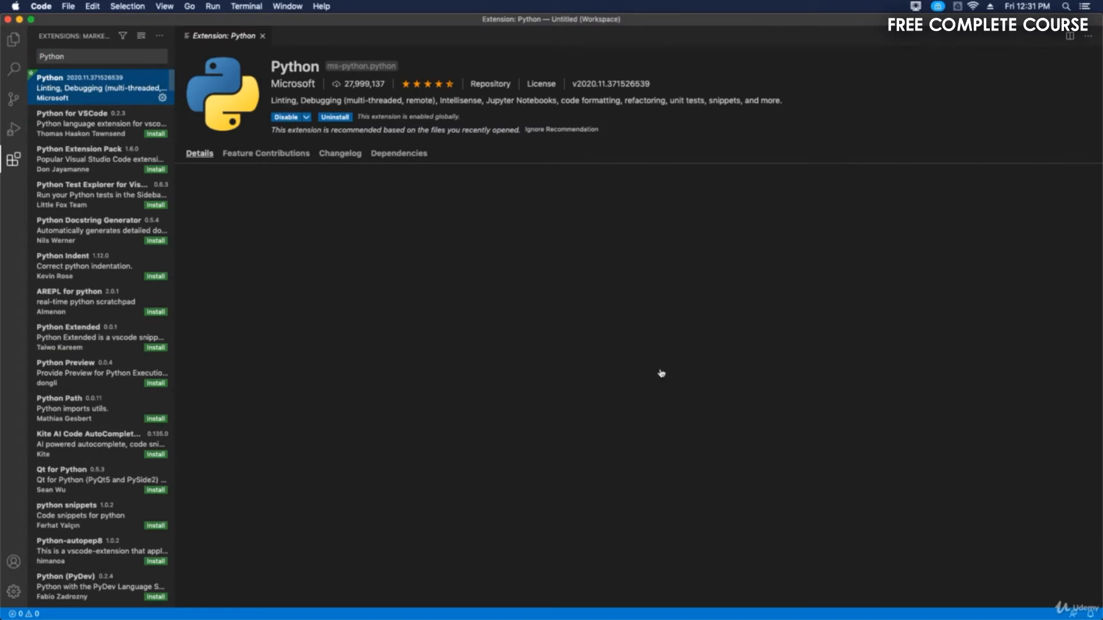
Load the Python extension's Details README and reach its Quick start steps
left_click(200, 153)
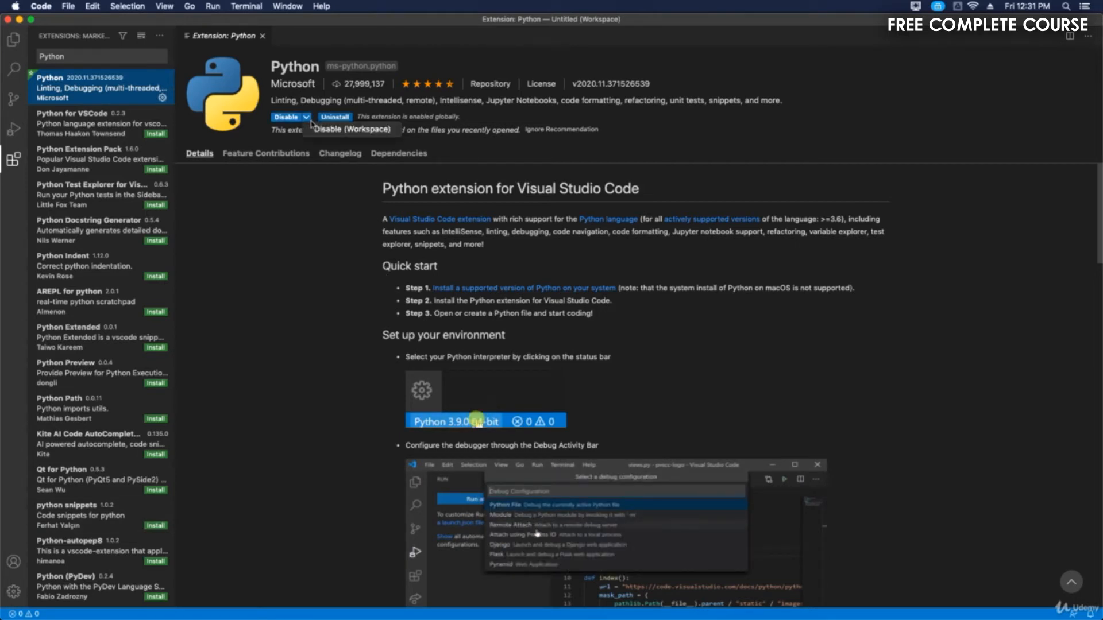
mouse_move(297, 152)
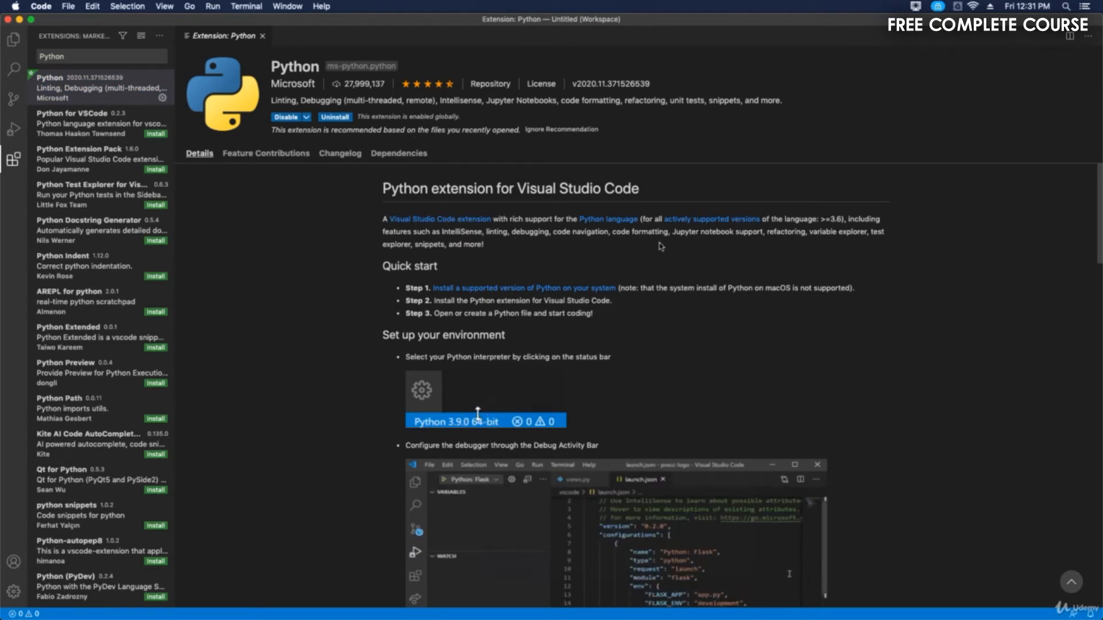
scroll("down", 3)
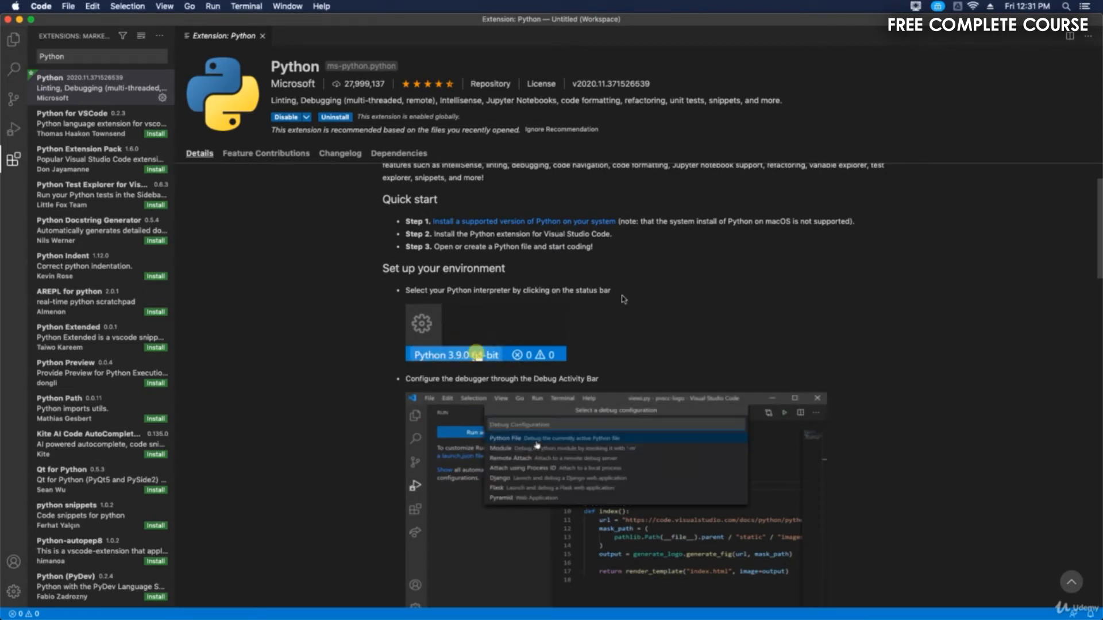
mouse_move(57, 614)
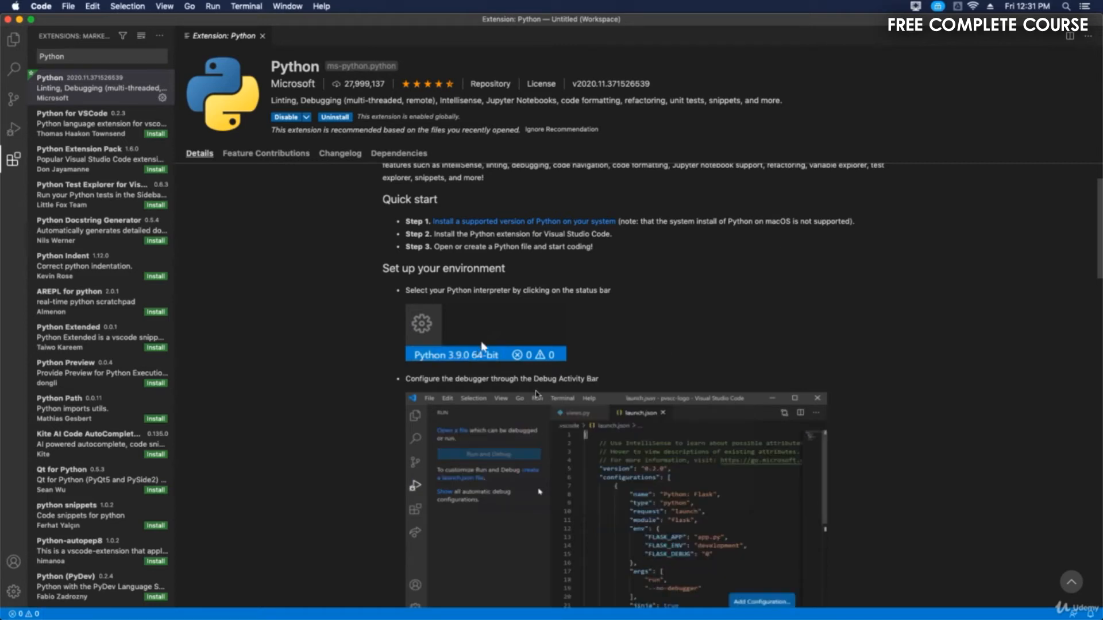
Scroll past Set up your environment and Jupyter Notebook quick start to the Useful commands table
scroll("down", 3)
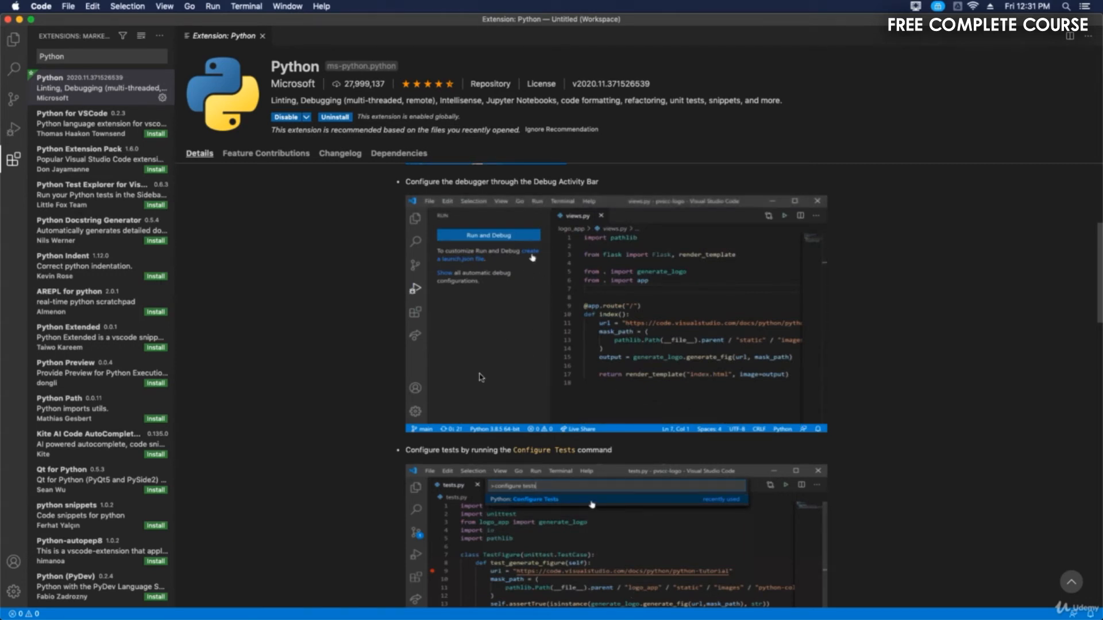
scroll("down", 3)
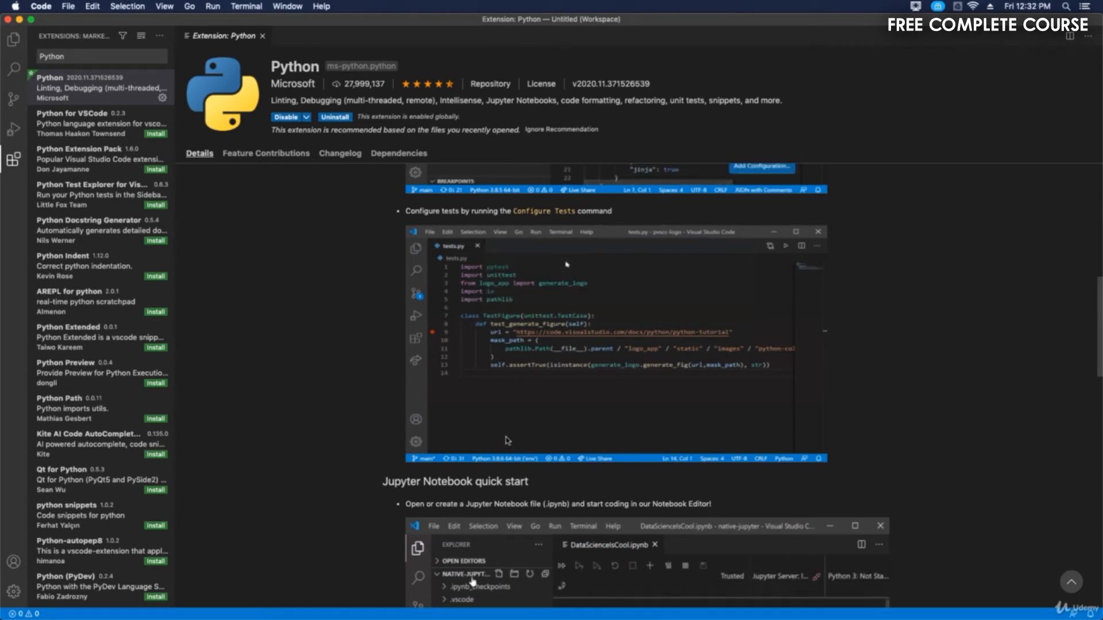
scroll("down", 3)
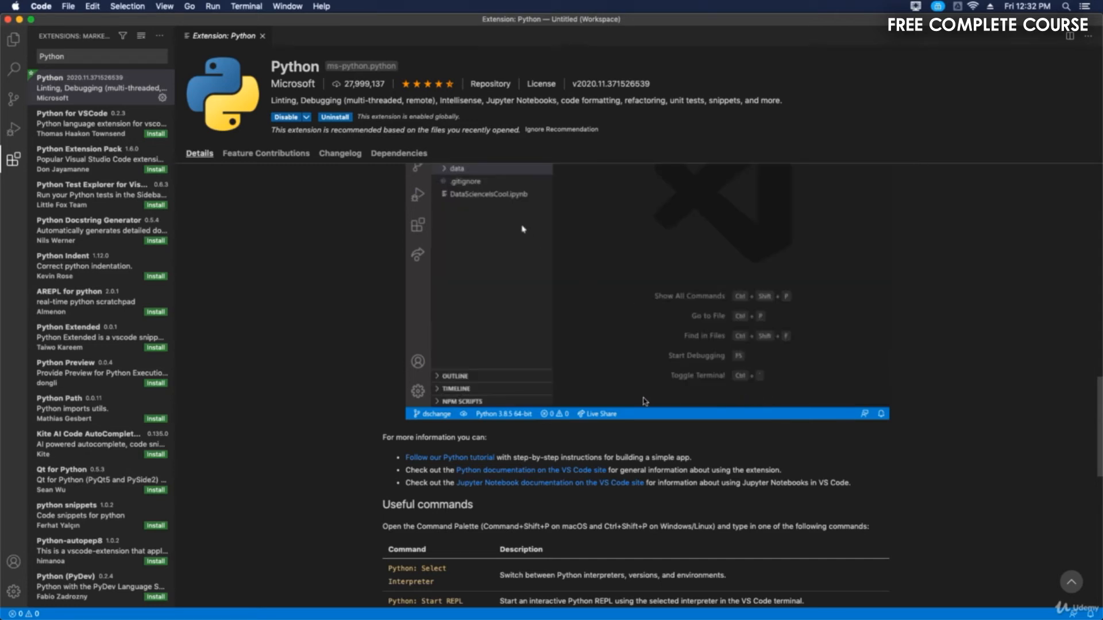
Scroll through feature details, locales and Data and telemetry, ending back at Configure tests
scroll("down", 3)
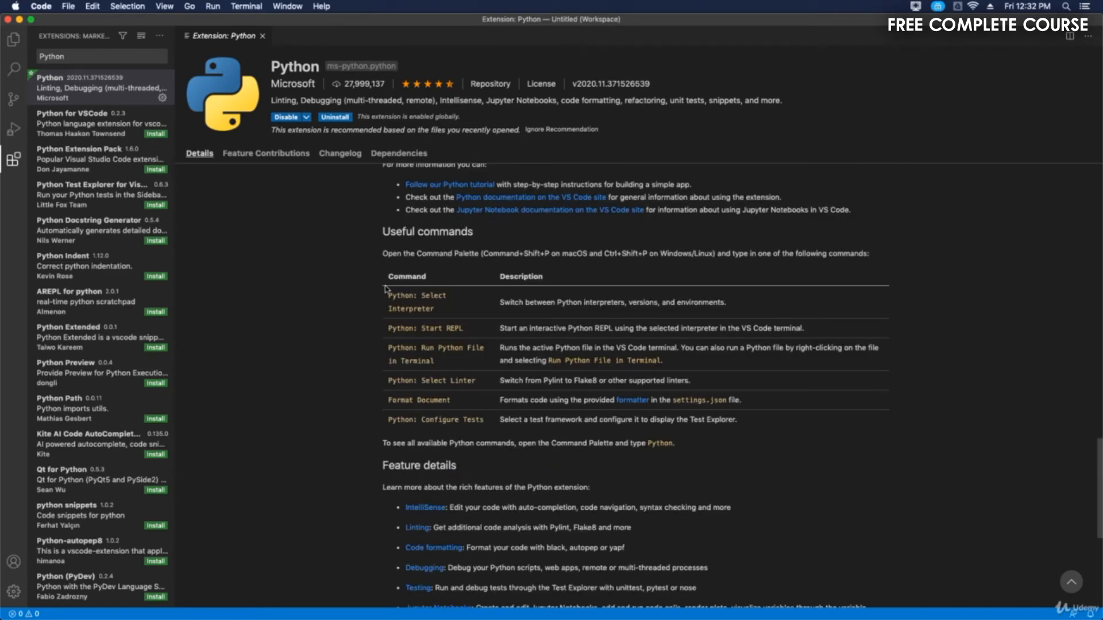
scroll("down", 3)
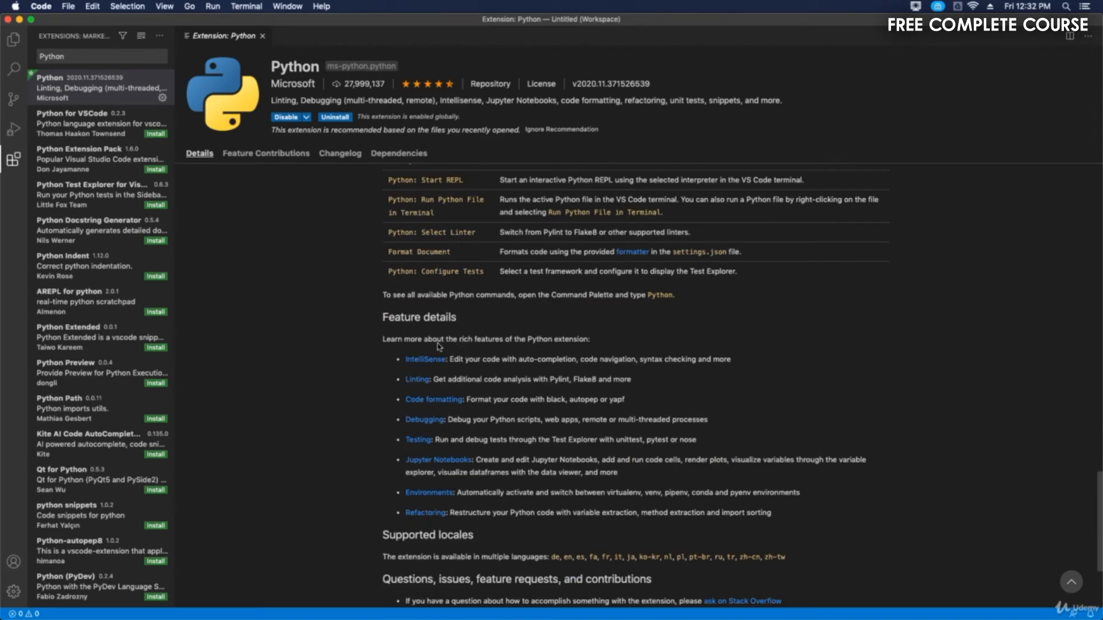
mouse_move(401, 351)
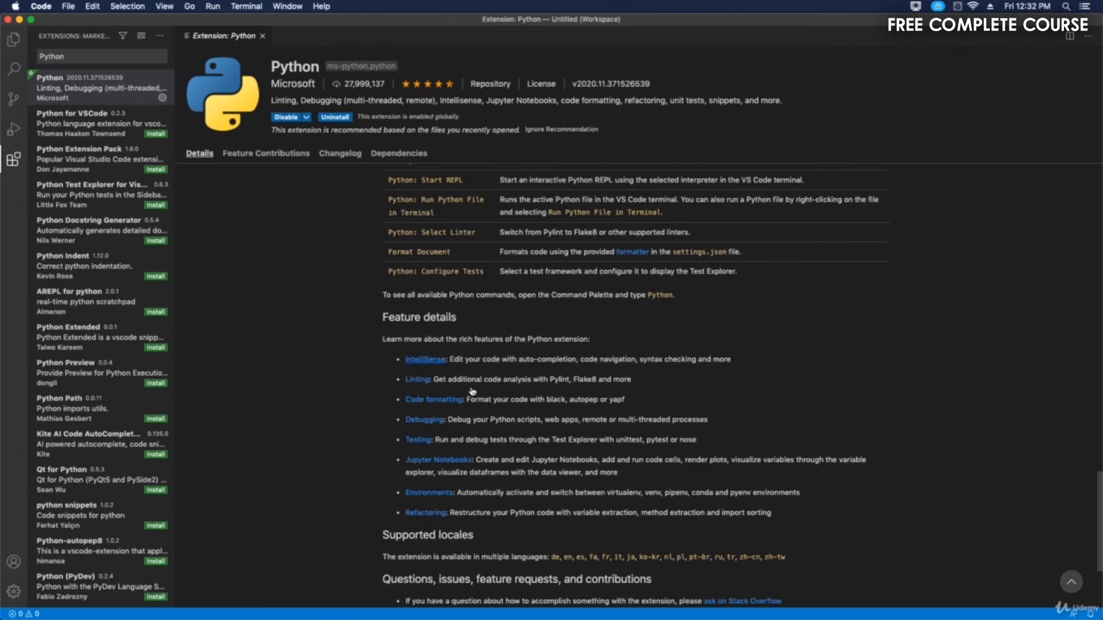
mouse_move(553, 404)
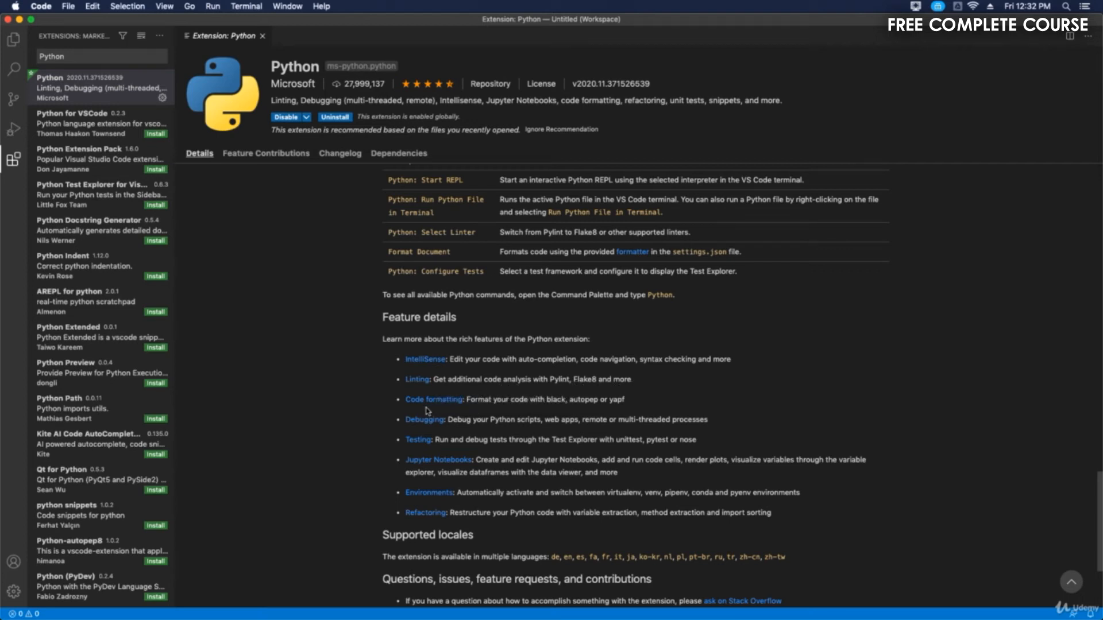
mouse_move(413, 464)
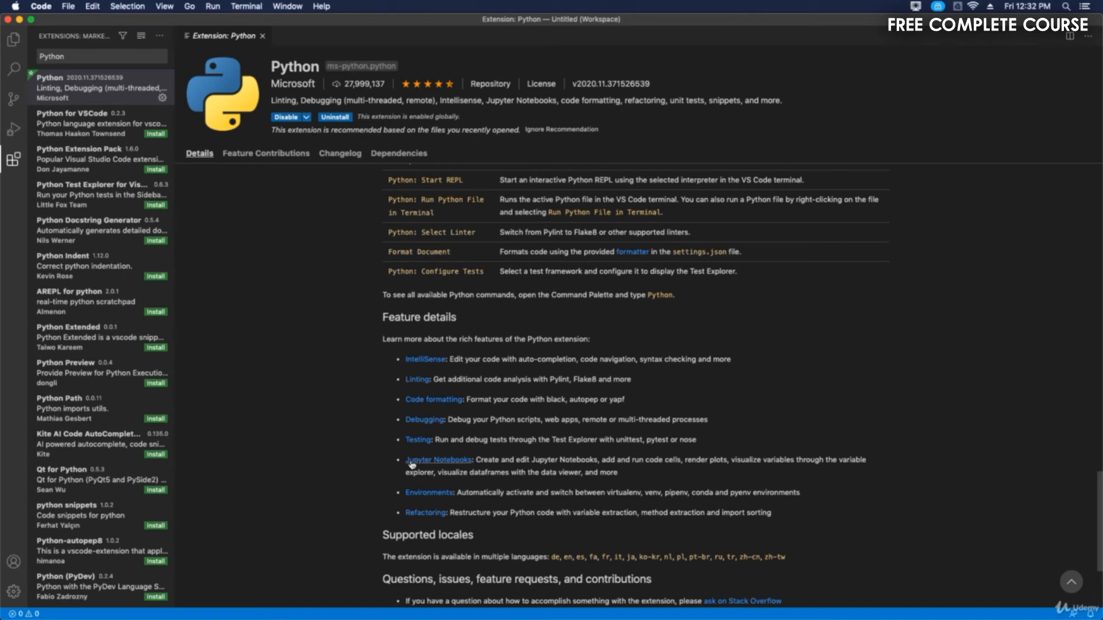
mouse_move(403, 501)
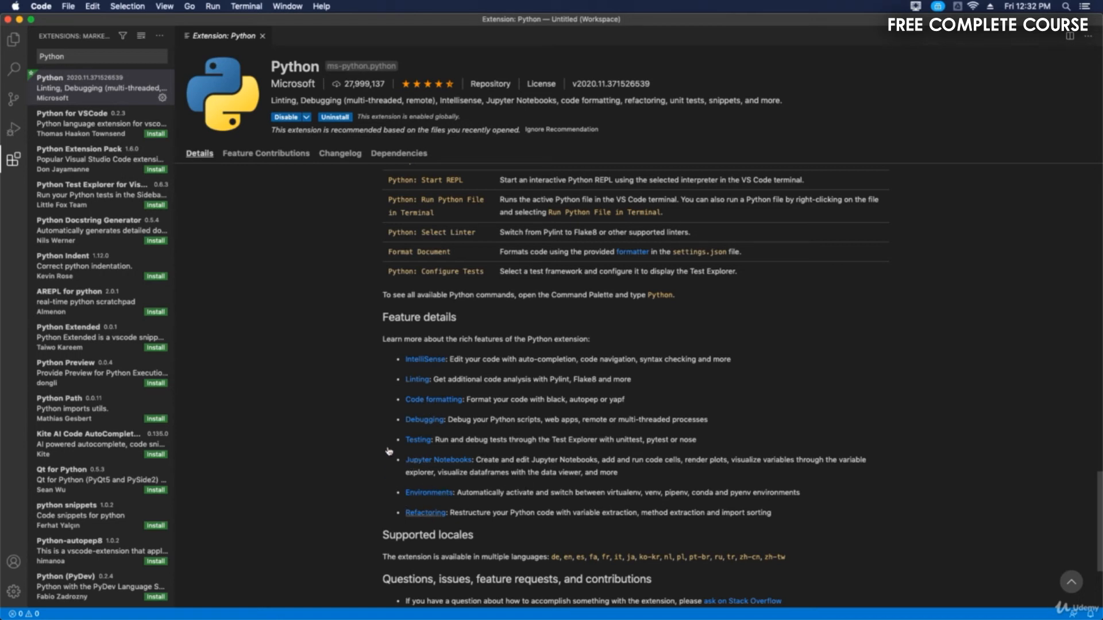
scroll("down", 3)
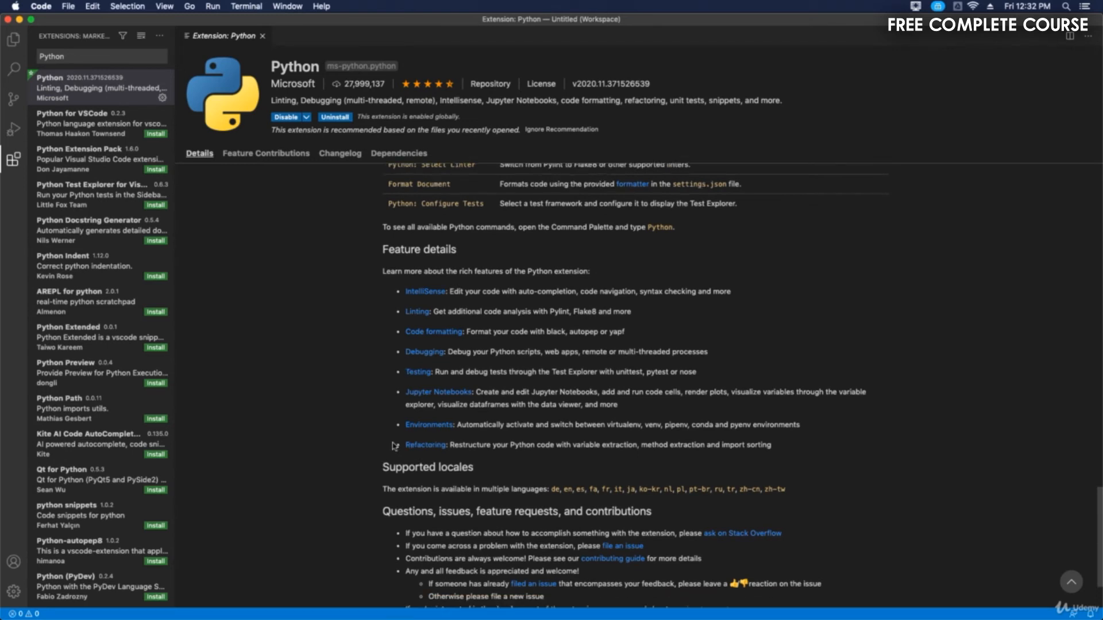
scroll("down", 3)
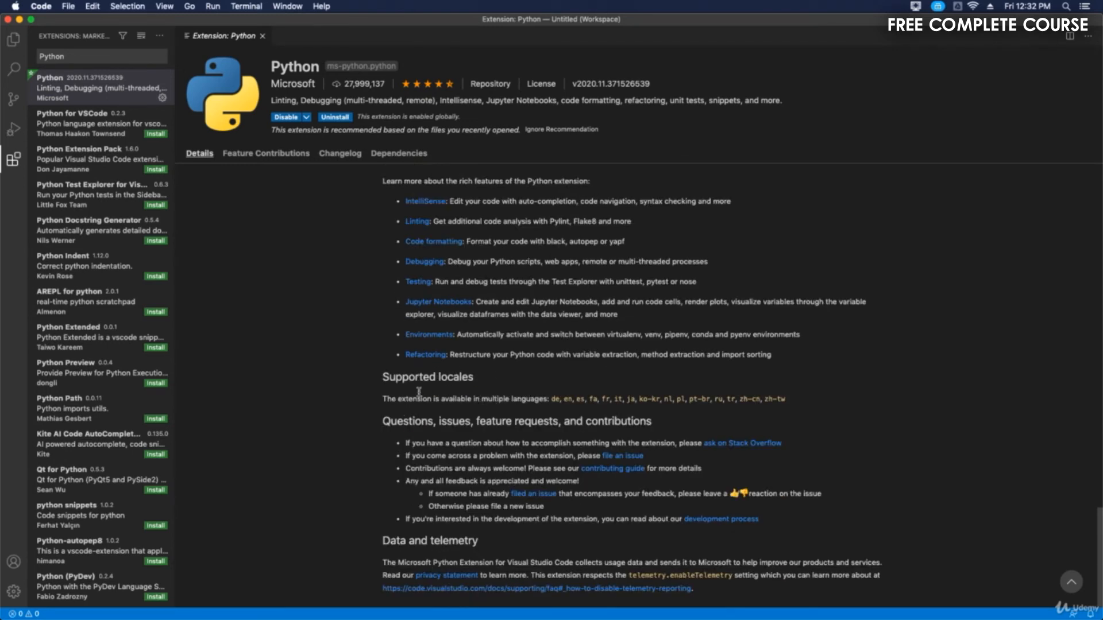
mouse_move(567, 416)
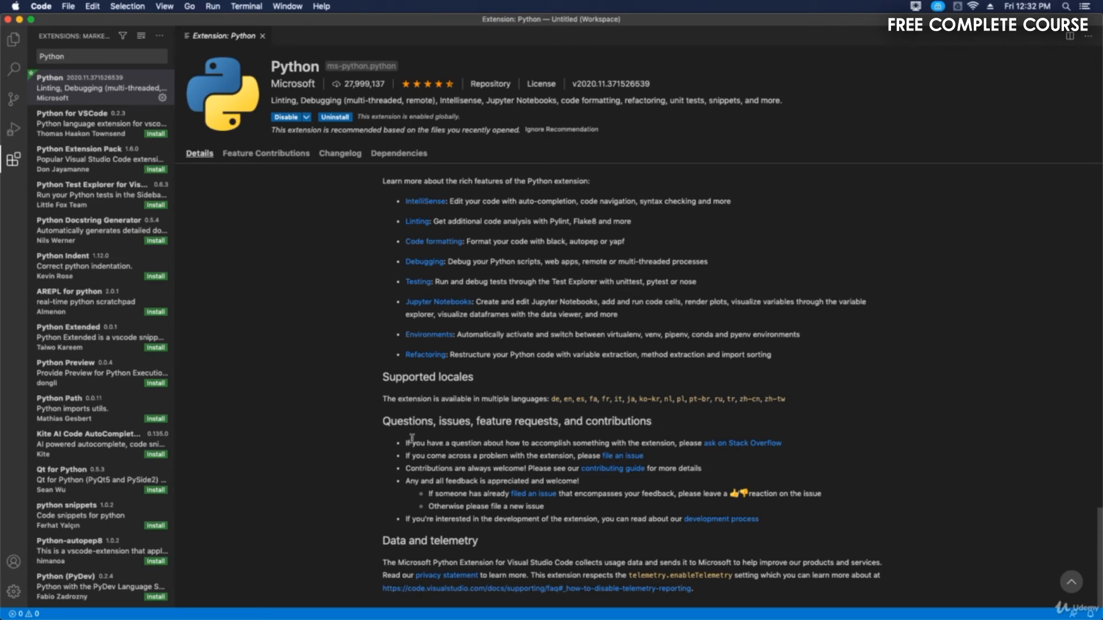
scroll("down", 3)
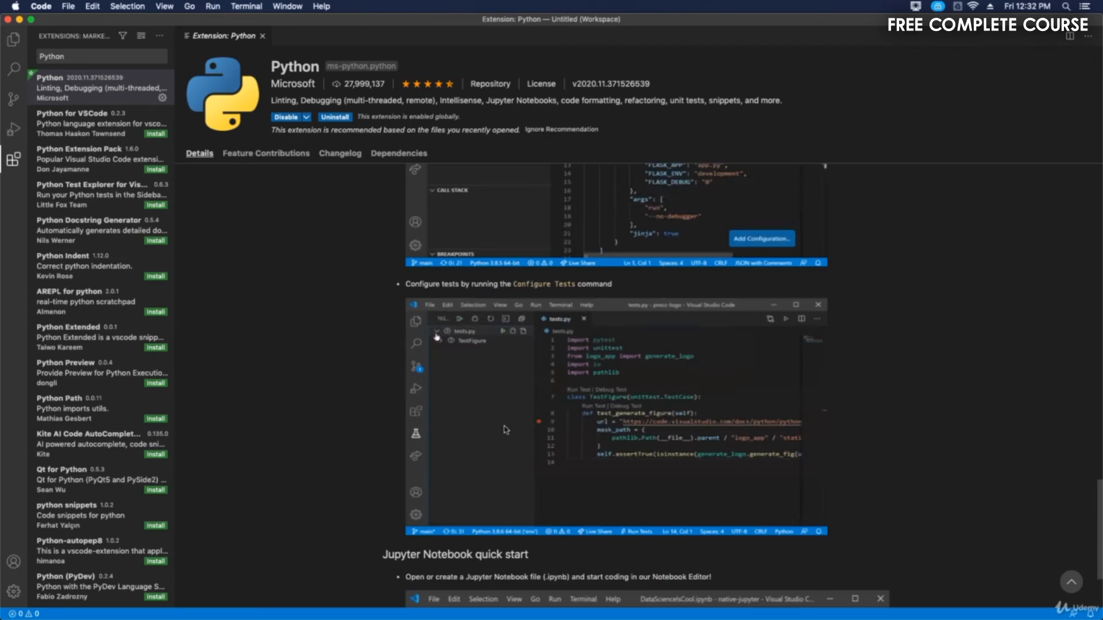